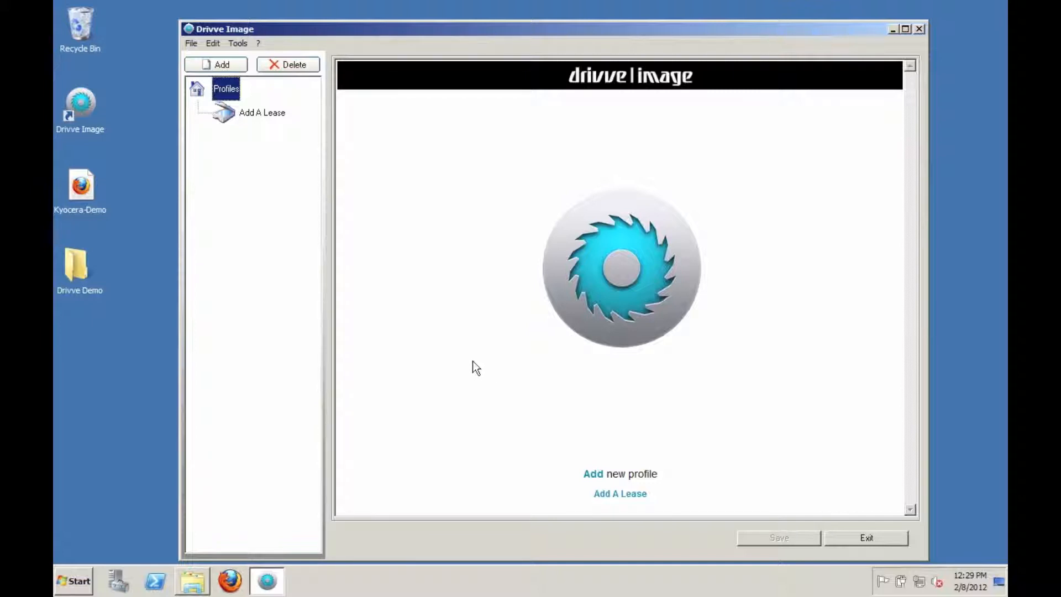
{"action": "mouse_move", "coordinate": [283, 253]}
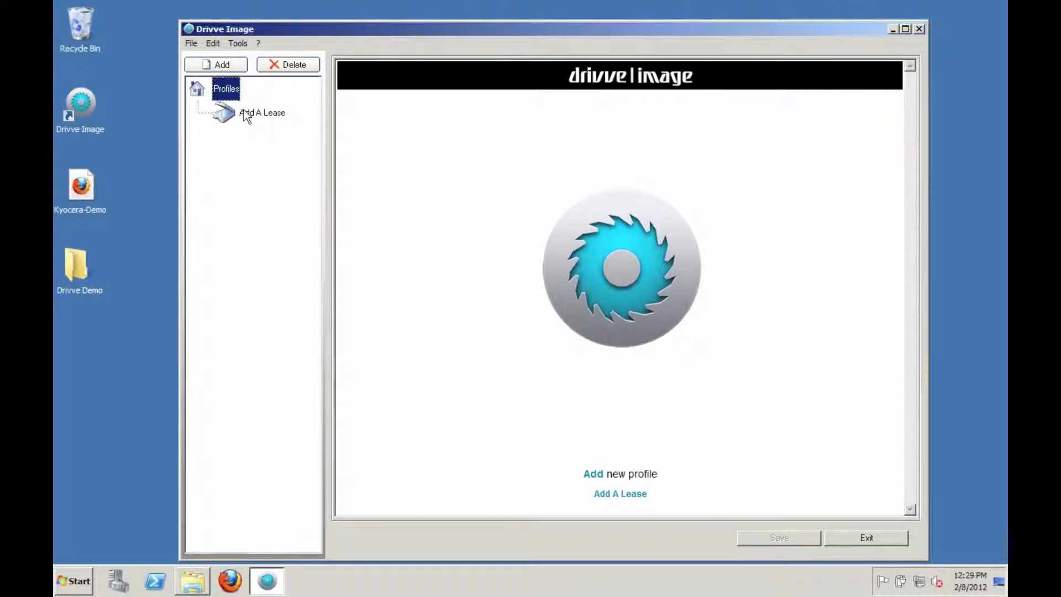
Review the Add A Lease profile's file output folder and its index fields.
{"action": "left_click", "coordinate": [263, 113]}
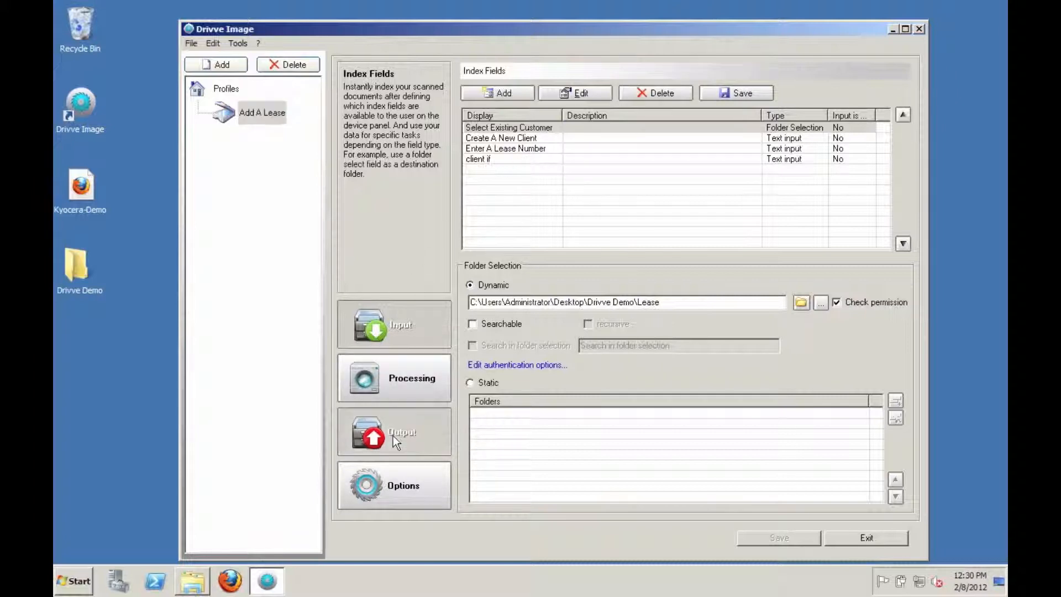
{"action": "left_click", "coordinate": [394, 432]}
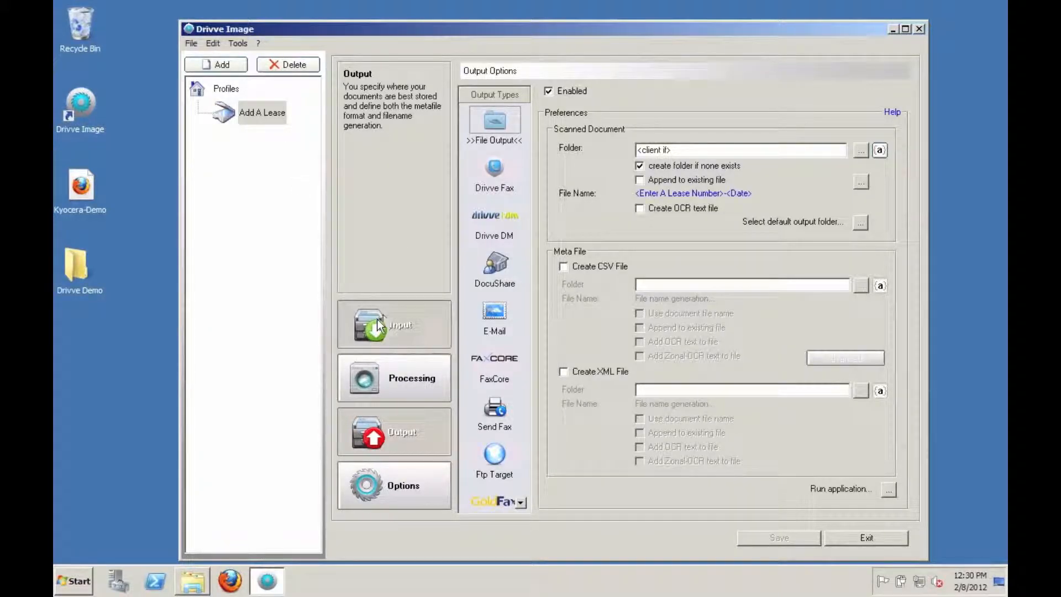
{"action": "left_click", "coordinate": [394, 325]}
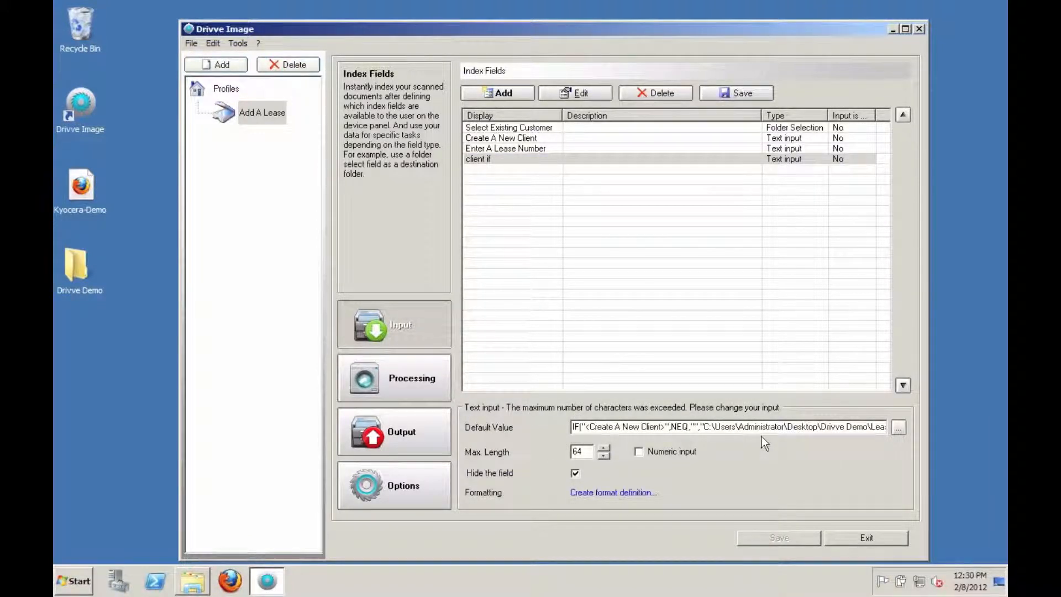
{"action": "mouse_move", "coordinate": [709, 359]}
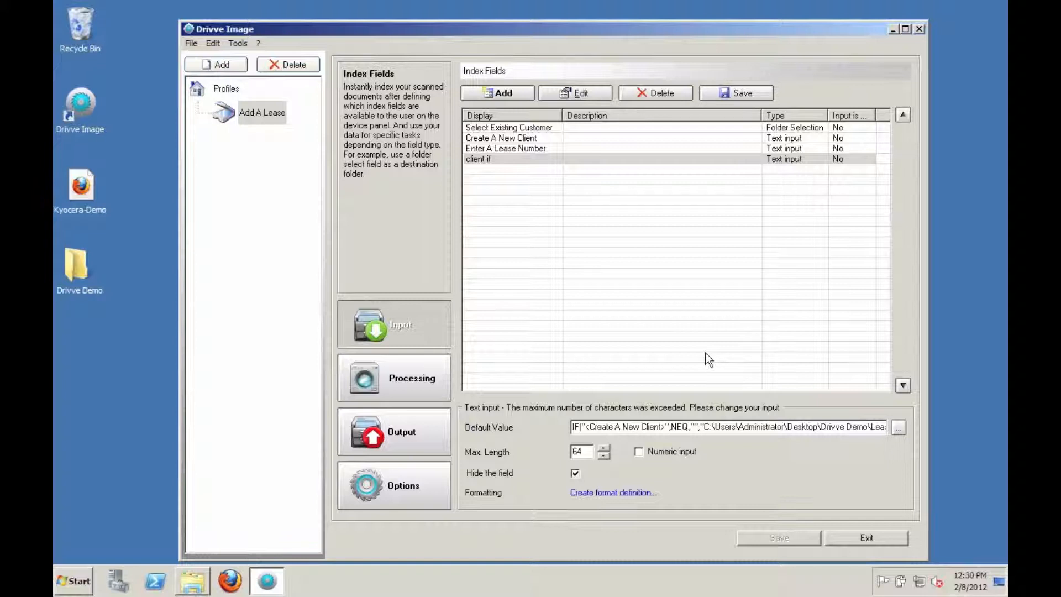
{"action": "mouse_move", "coordinate": [136, 200]}
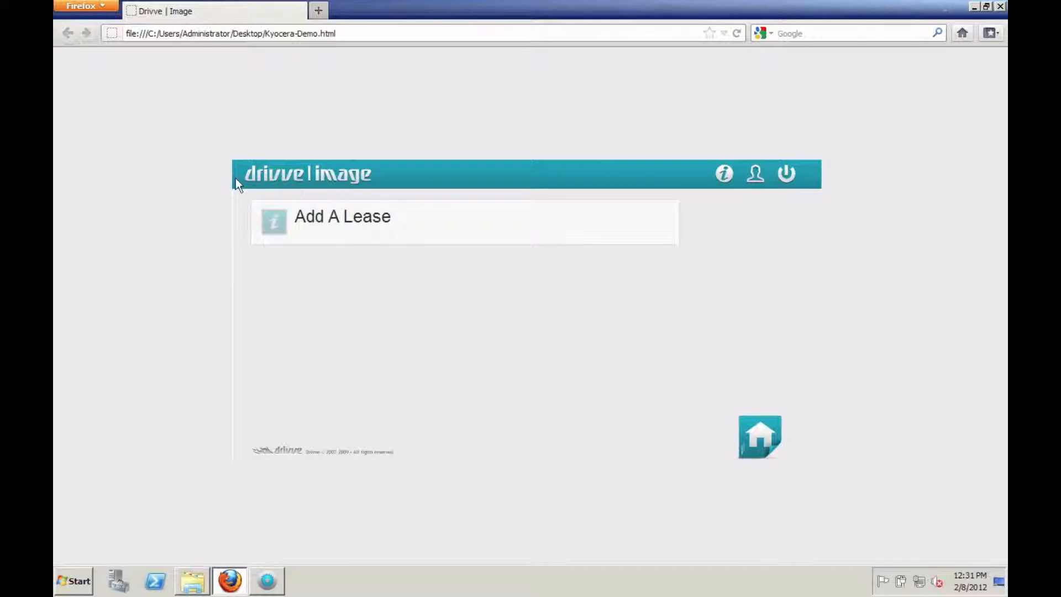
{"action": "mouse_move", "coordinate": [590, 259]}
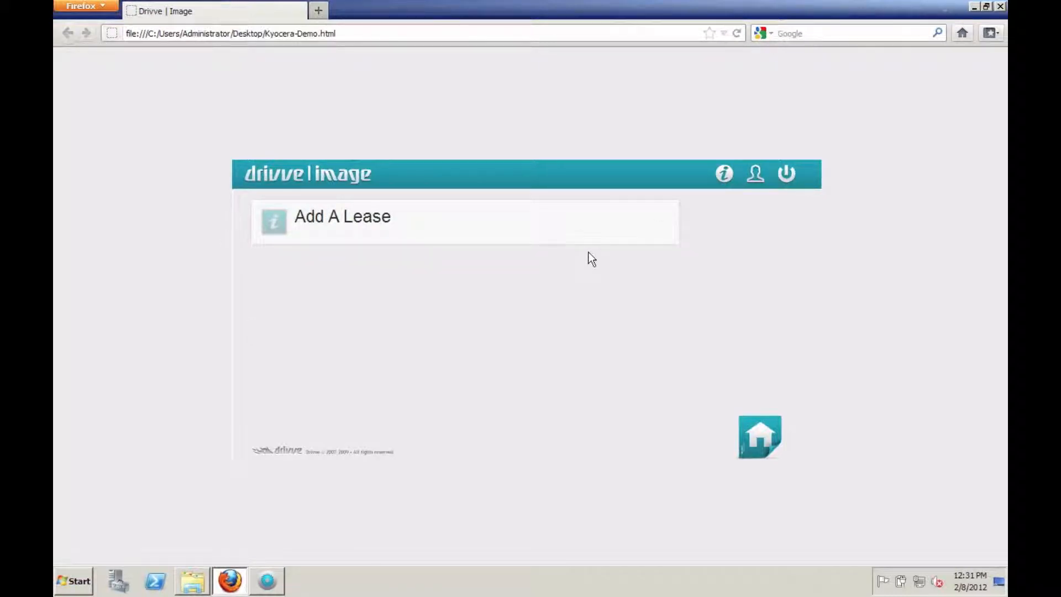
{"action": "mouse_move", "coordinate": [521, 239]}
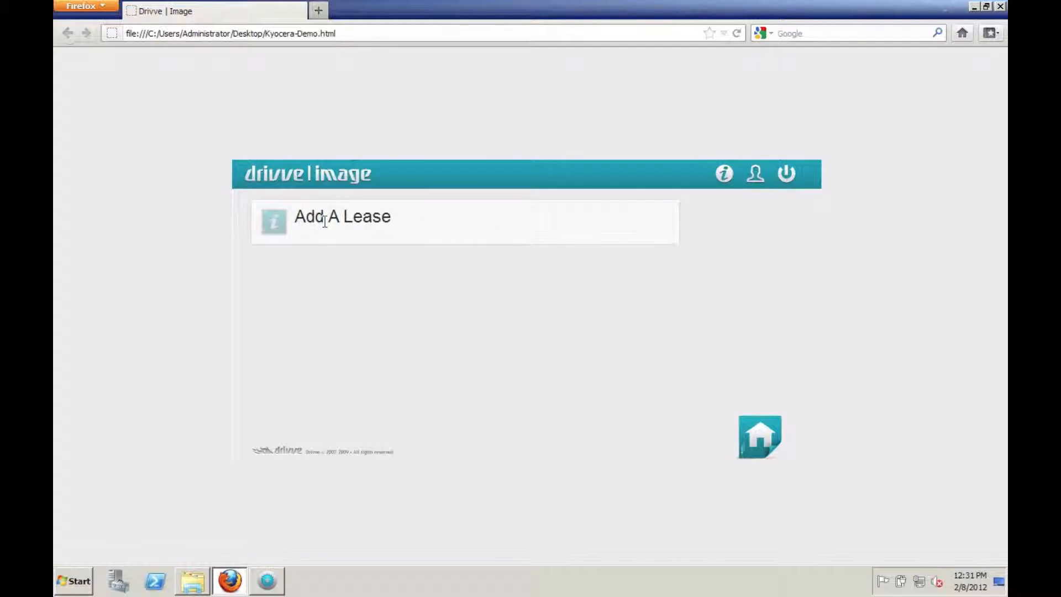
Start an Add A Lease job for client 'Test Client' with lease number 12345.
{"action": "left_click", "coordinate": [341, 216]}
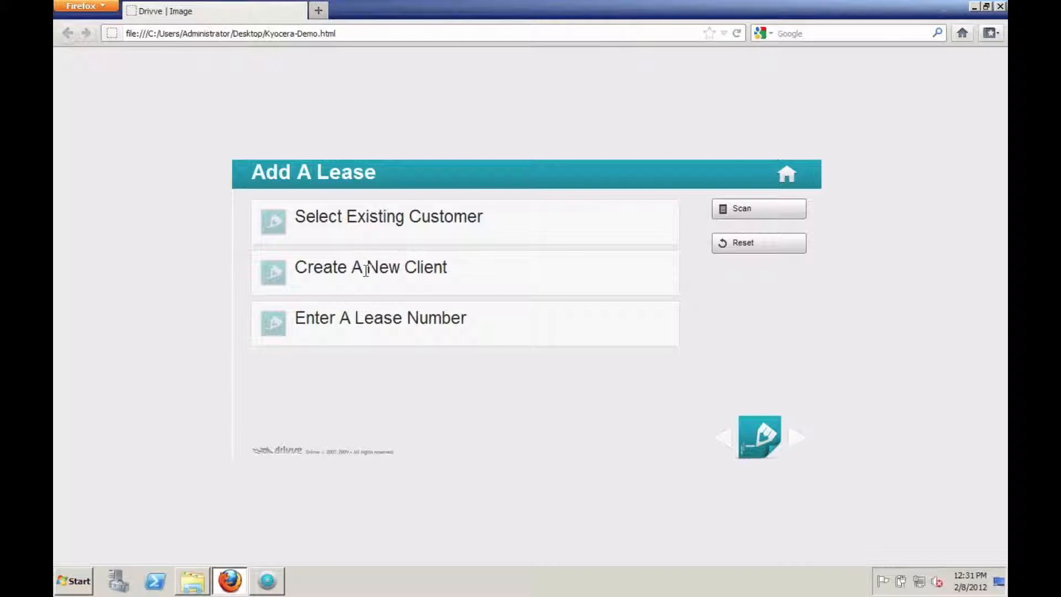
{"action": "left_click", "coordinate": [370, 267]}
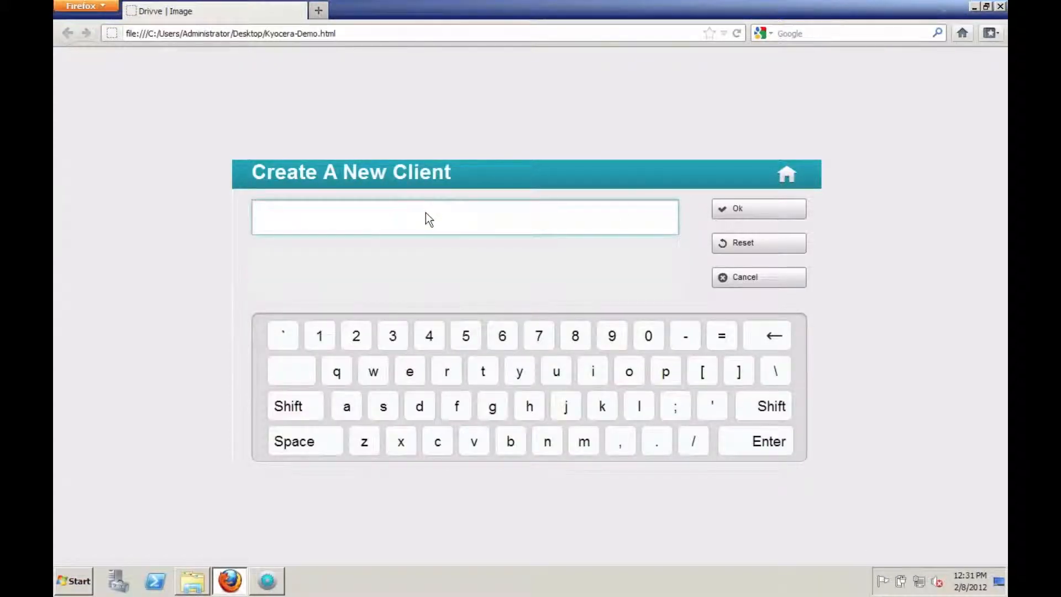
{"action": "type", "text": "Test Client"}
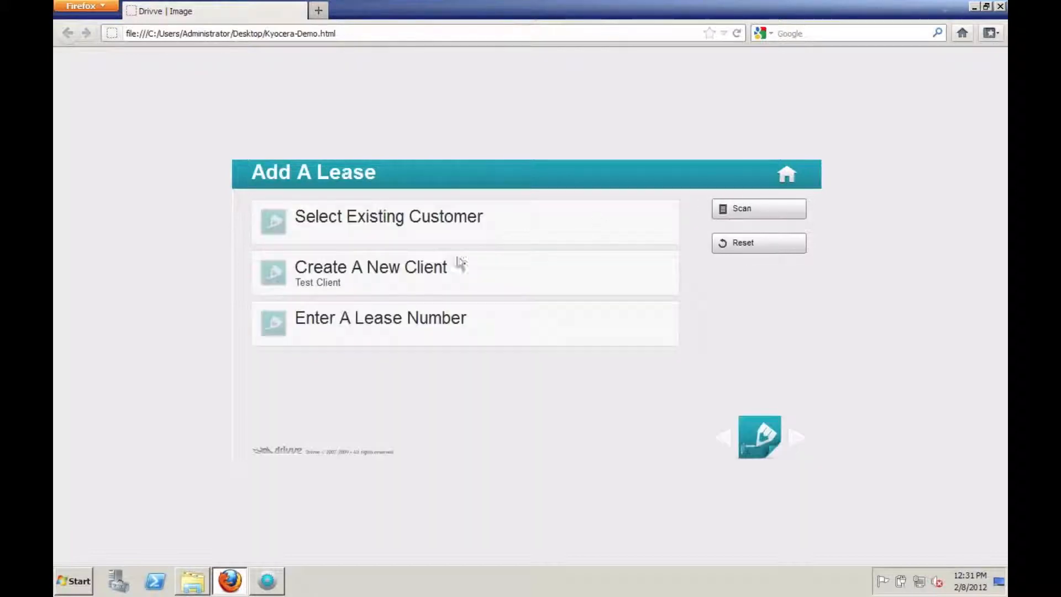
{"action": "left_click", "coordinate": [380, 319]}
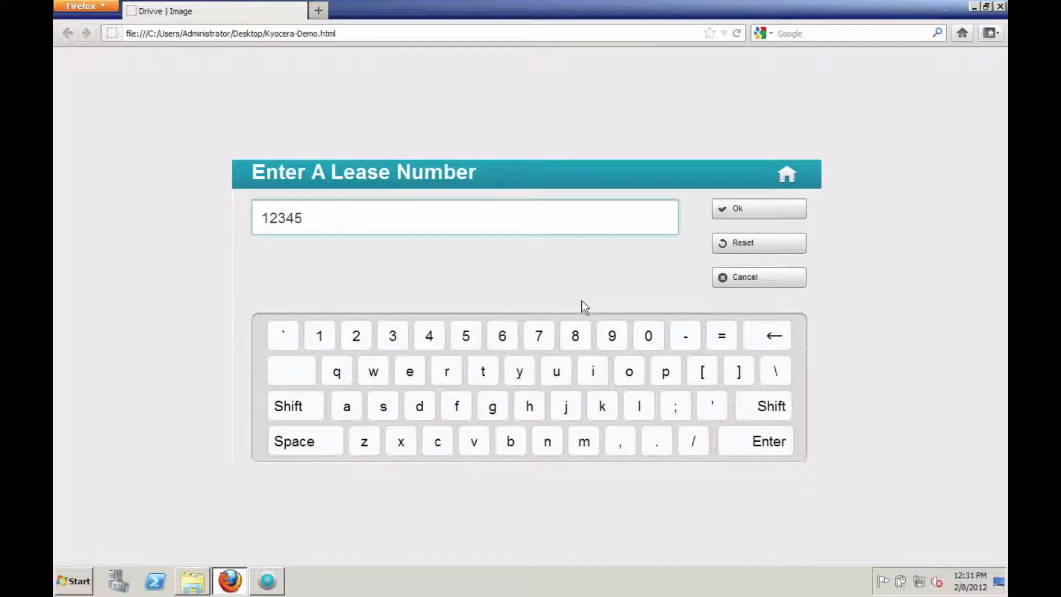
{"action": "mouse_move", "coordinate": [628, 264]}
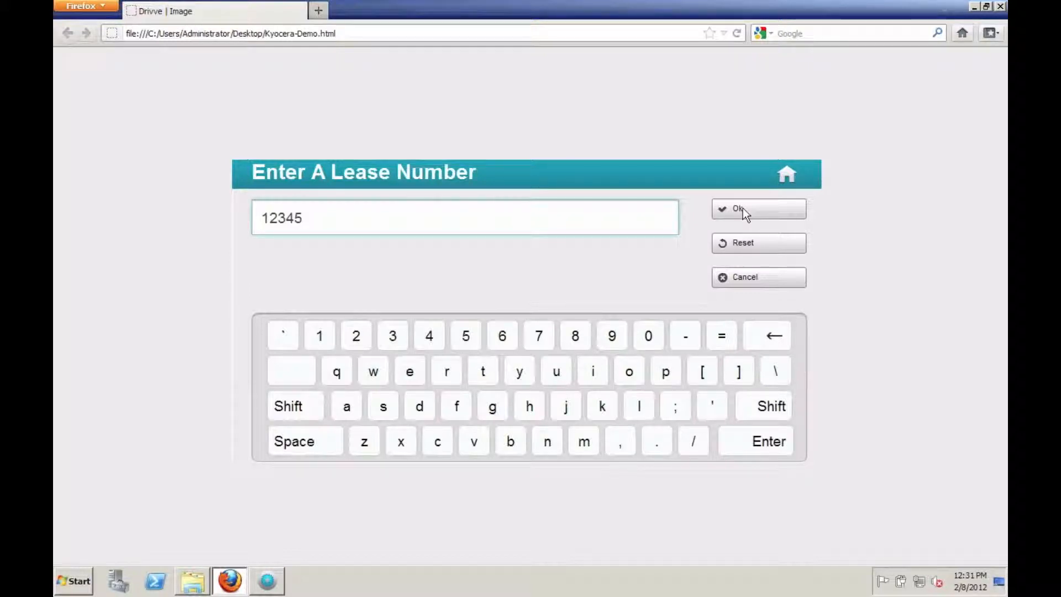
{"action": "left_click", "coordinate": [759, 208]}
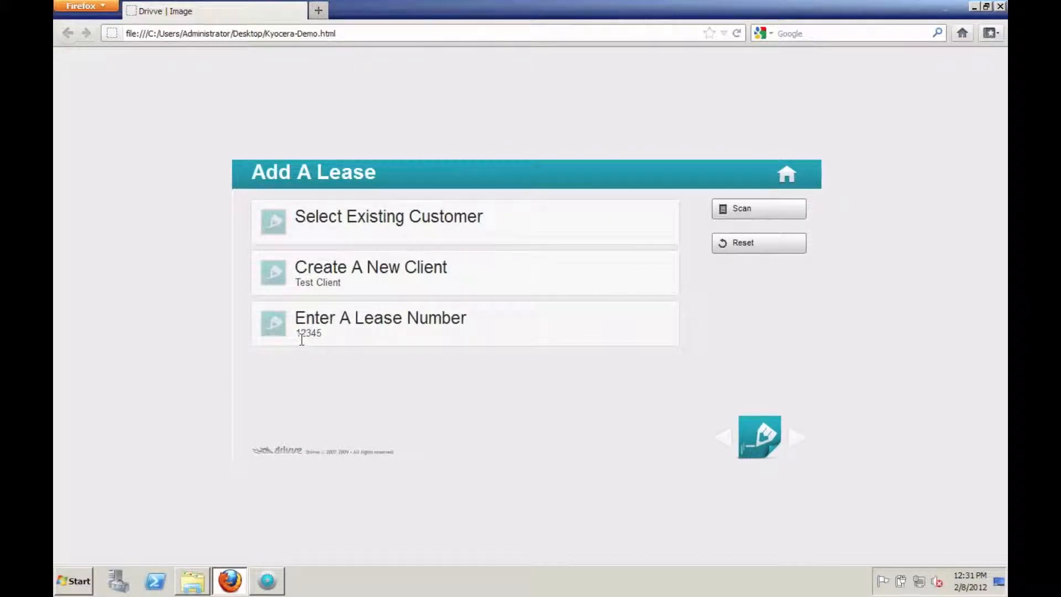
Scan the lease in colour, duplex, high quality, and finish the job.
{"action": "left_click", "coordinate": [758, 208]}
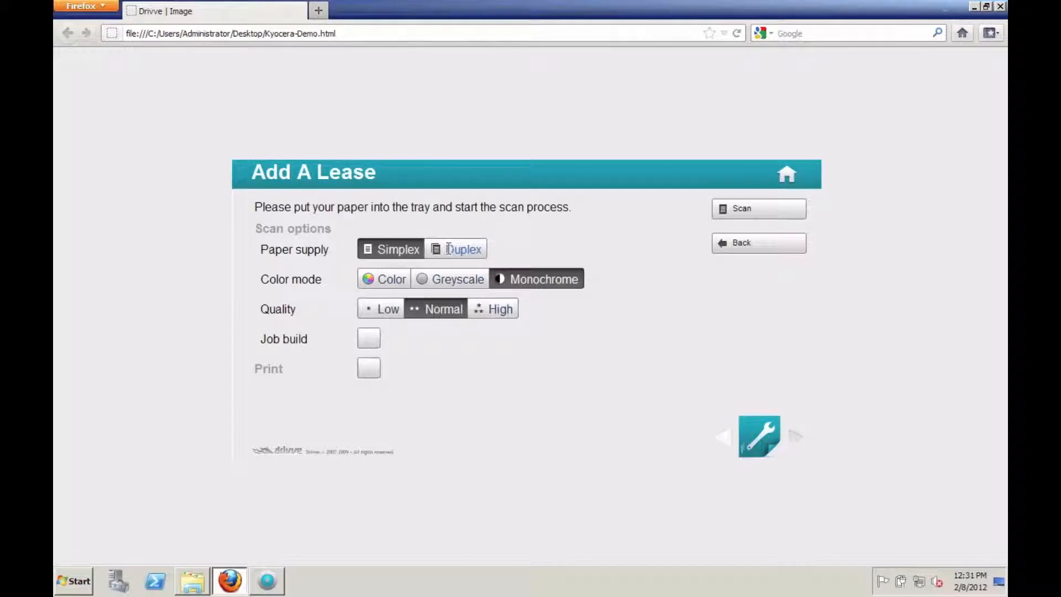
{"action": "left_click", "coordinate": [384, 278]}
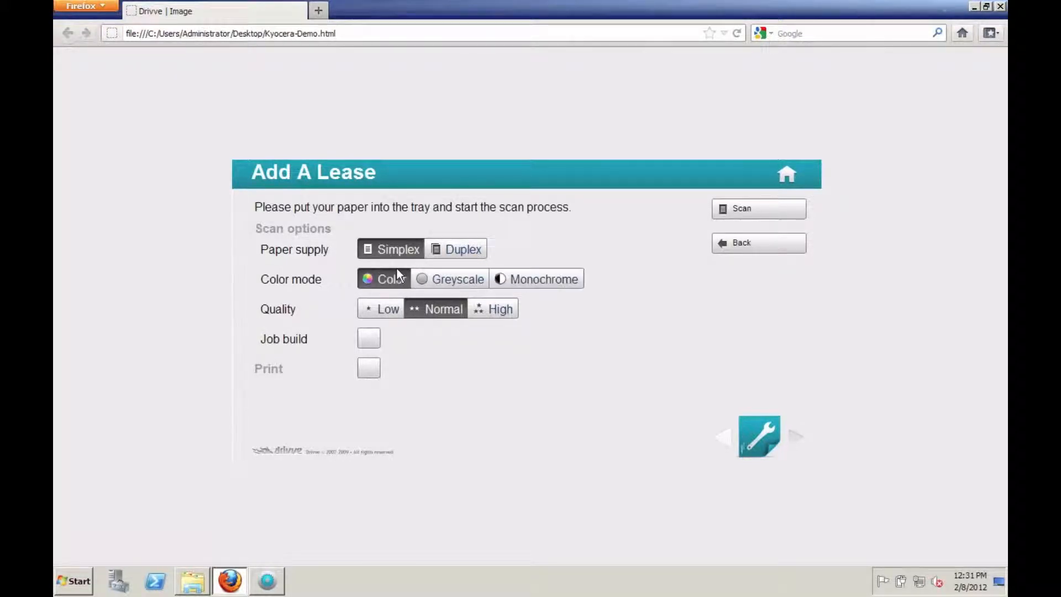
{"action": "left_click", "coordinate": [493, 309]}
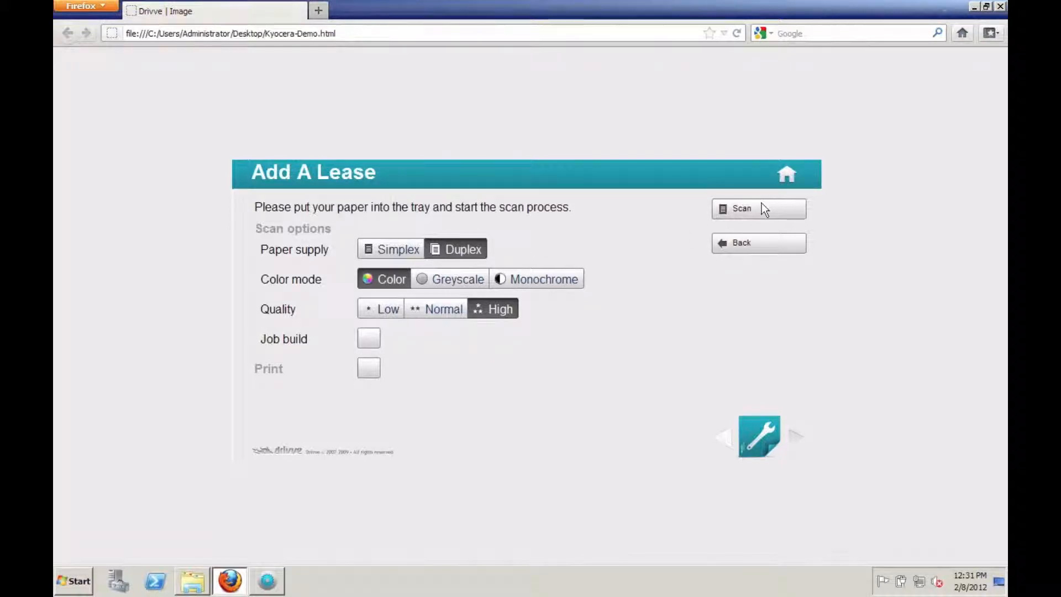
{"action": "left_click", "coordinate": [757, 209]}
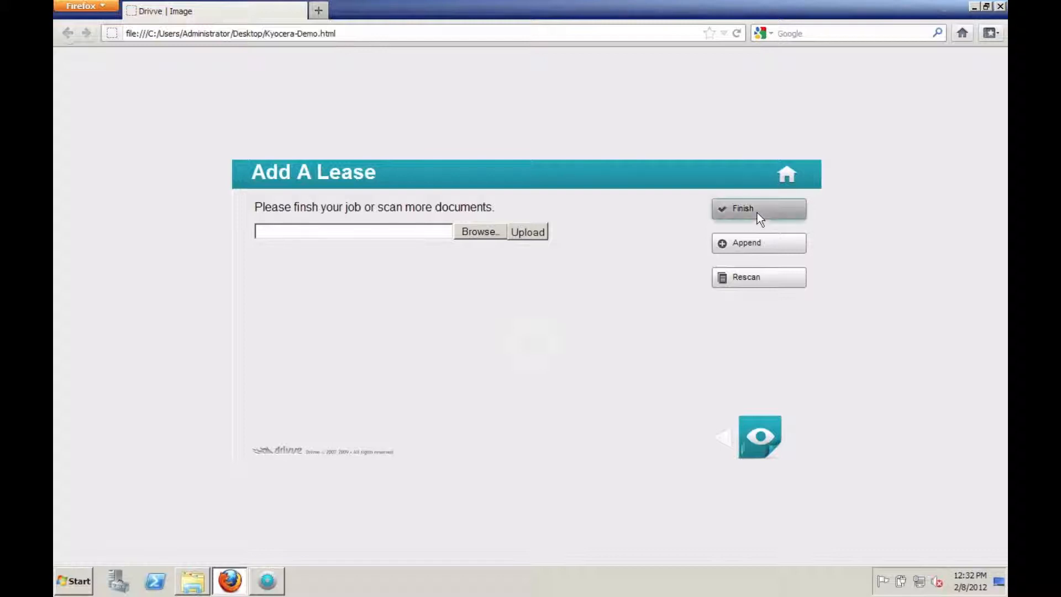
{"action": "left_click", "coordinate": [758, 208]}
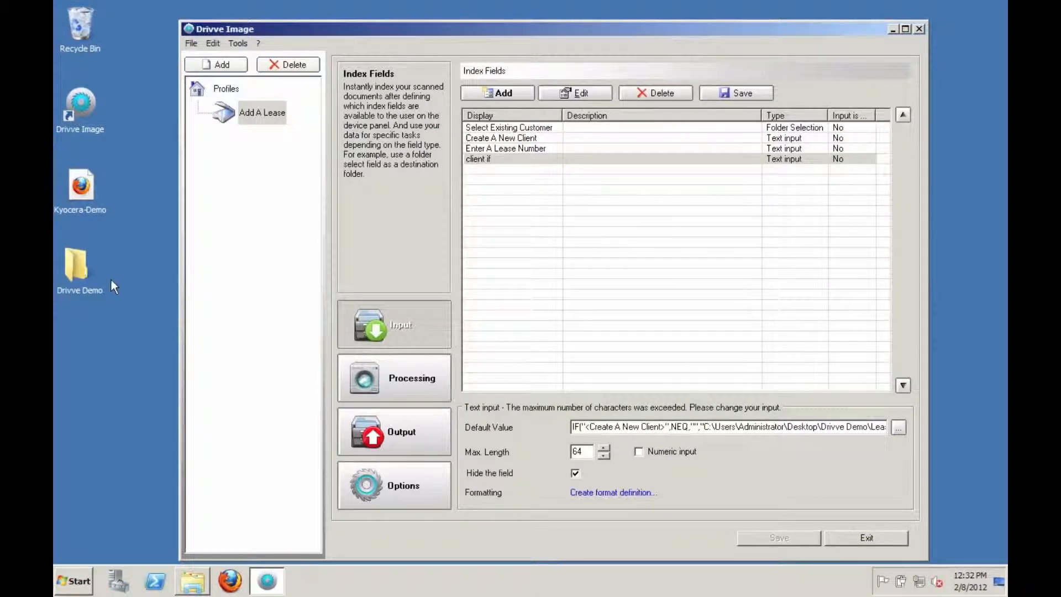
{"action": "mouse_move", "coordinate": [106, 299]}
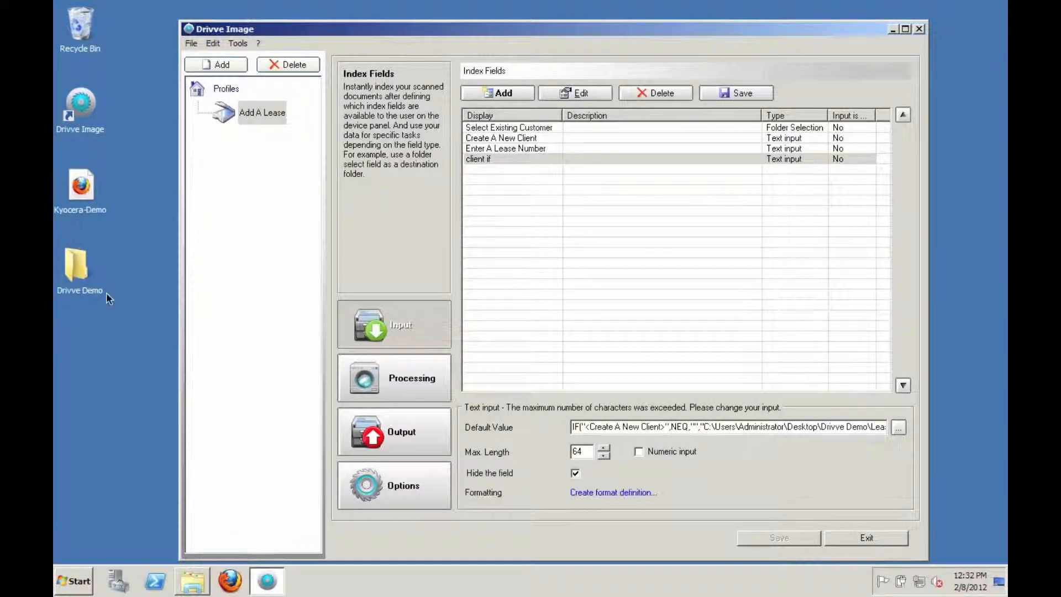
{"action": "mouse_move", "coordinate": [63, 269]}
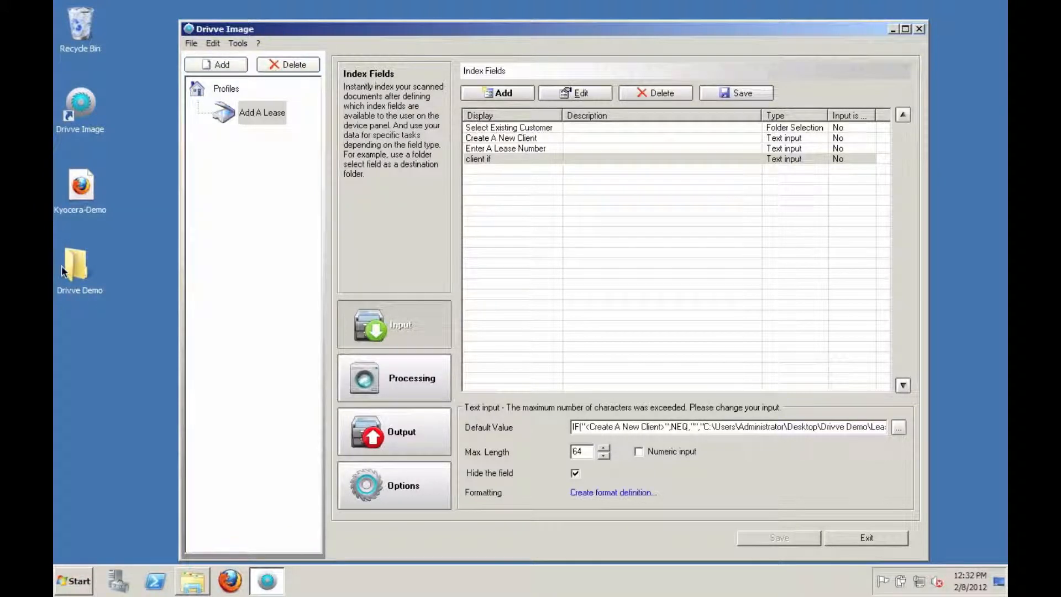
{"action": "mouse_move", "coordinate": [77, 266]}
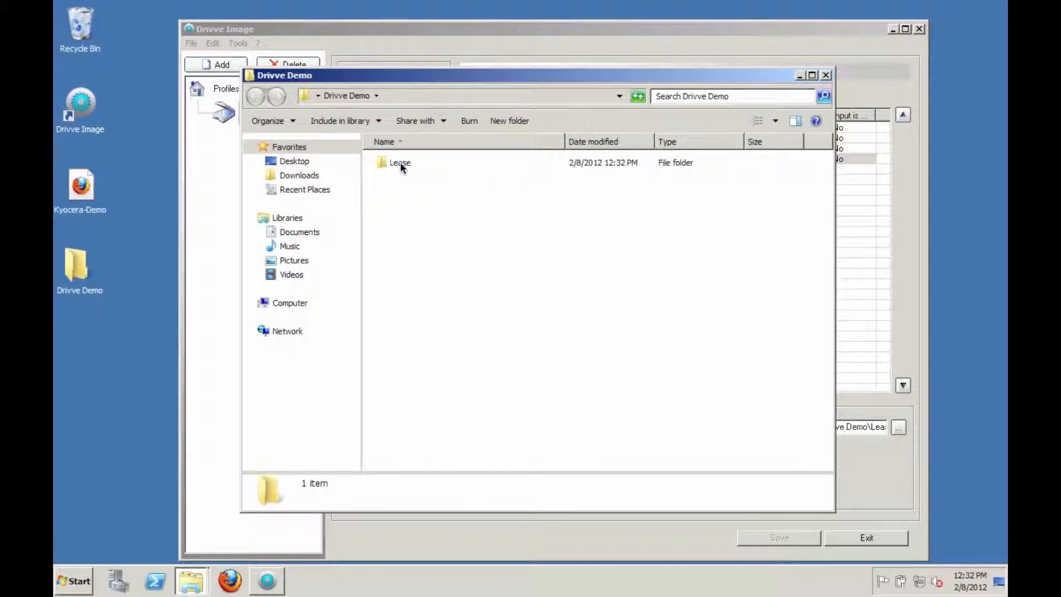
{"action": "left_click", "coordinate": [400, 163]}
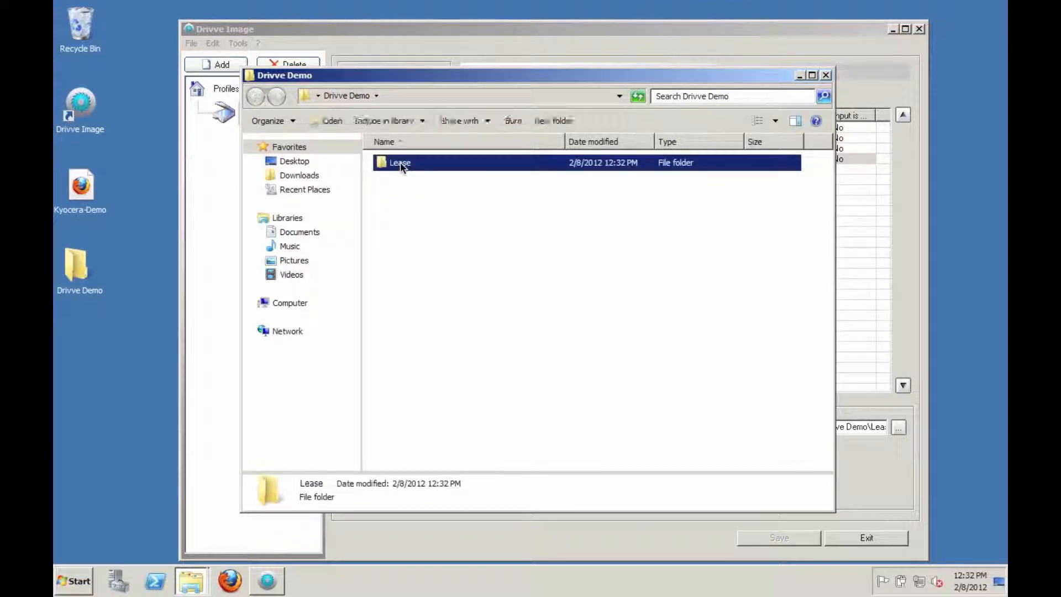
{"action": "double_click", "coordinate": [399, 162]}
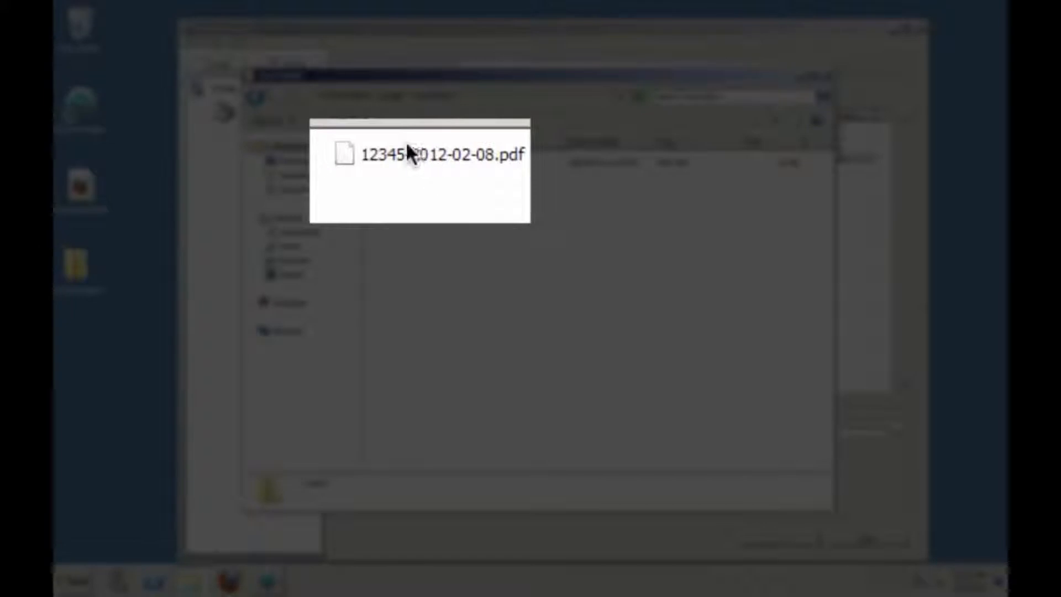
{"action": "mouse_move", "coordinate": [516, 161]}
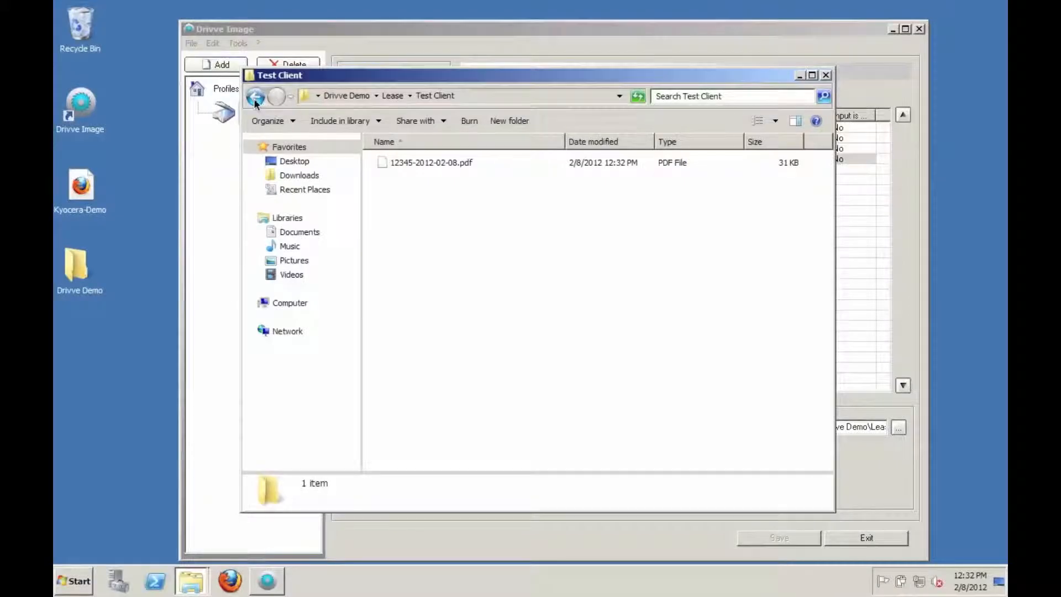
{"action": "left_click", "coordinate": [827, 76]}
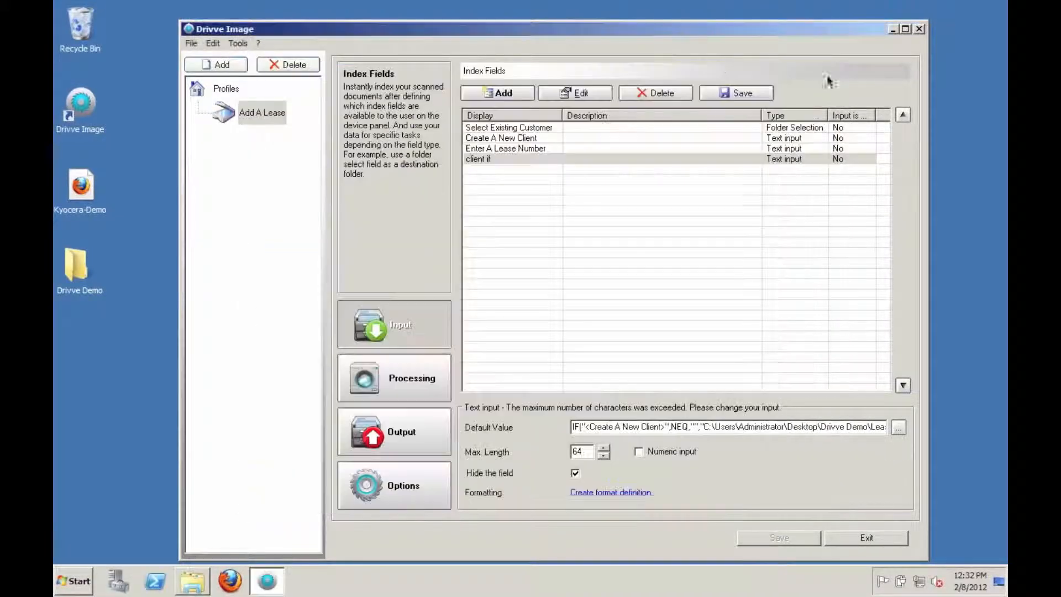
{"action": "mouse_move", "coordinate": [365, 71]}
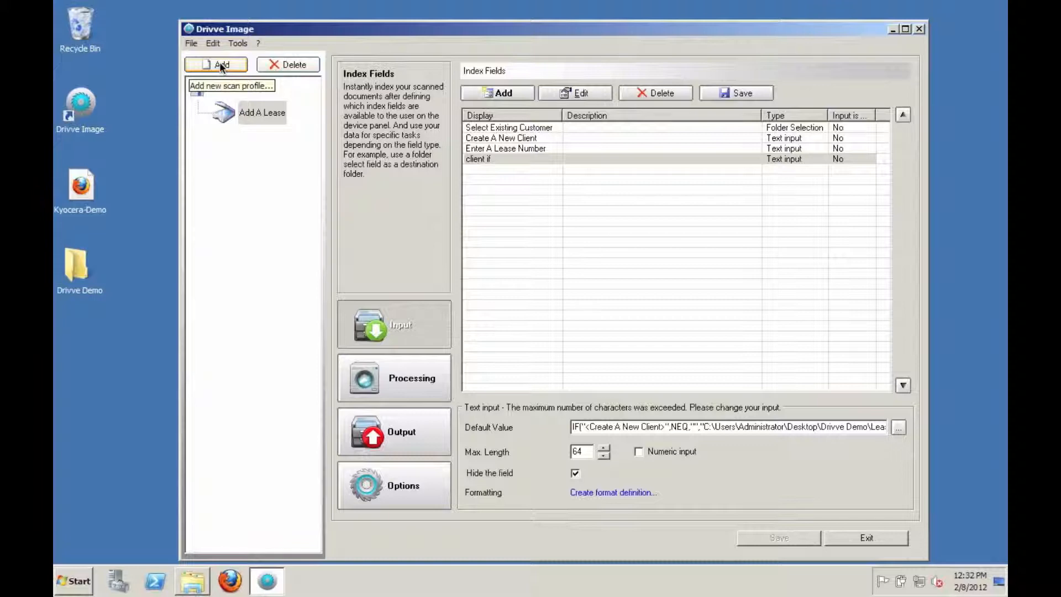
Create printer profile 'Print A lease' with a 'Print A lease' file selection field.
{"action": "left_click", "coordinate": [215, 64]}
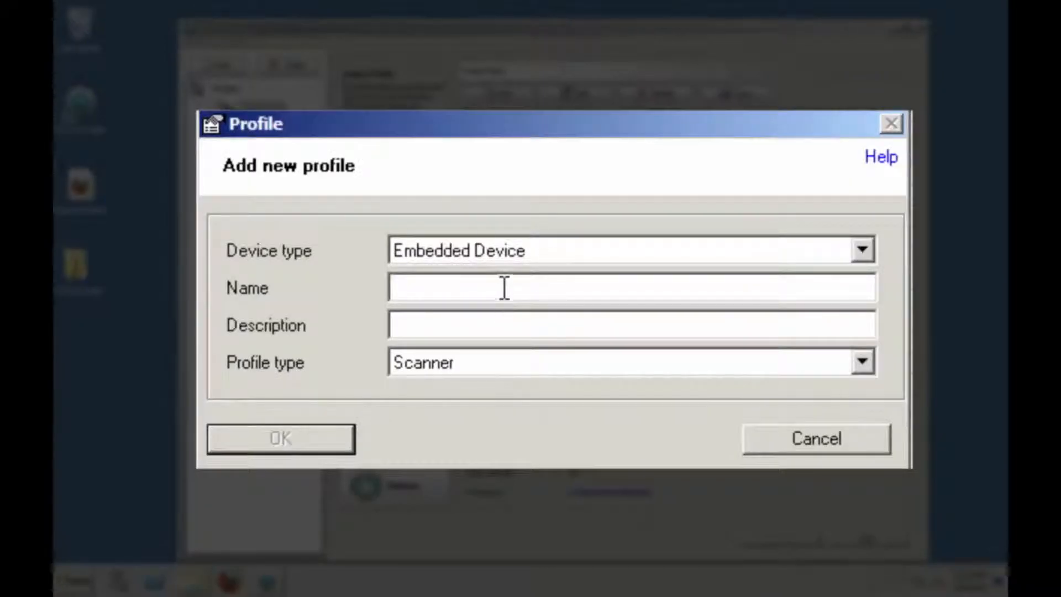
{"action": "left_click", "coordinate": [630, 250]}
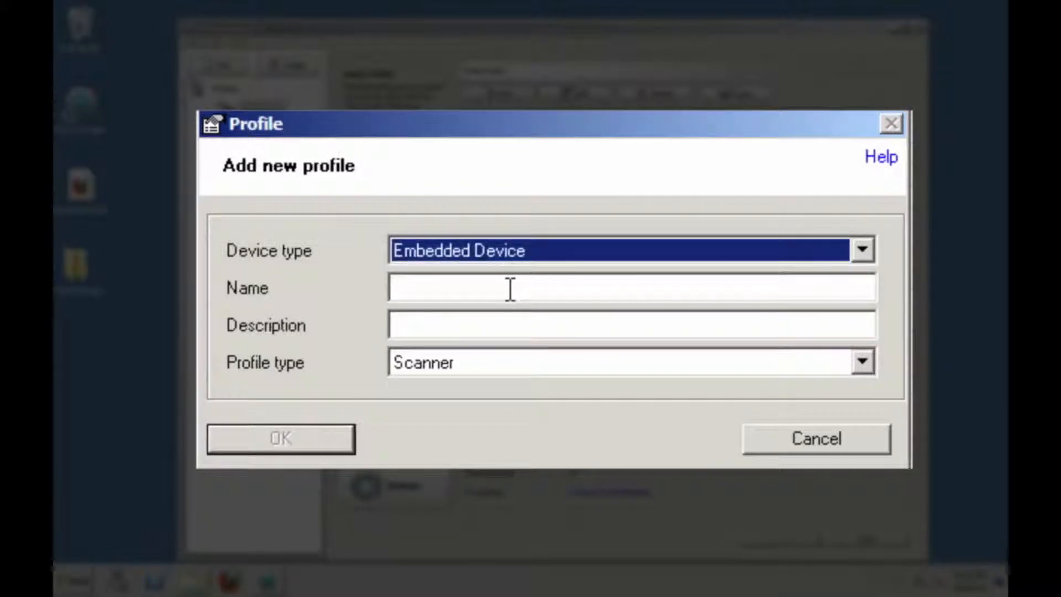
{"action": "type", "text": "Print A lease"}
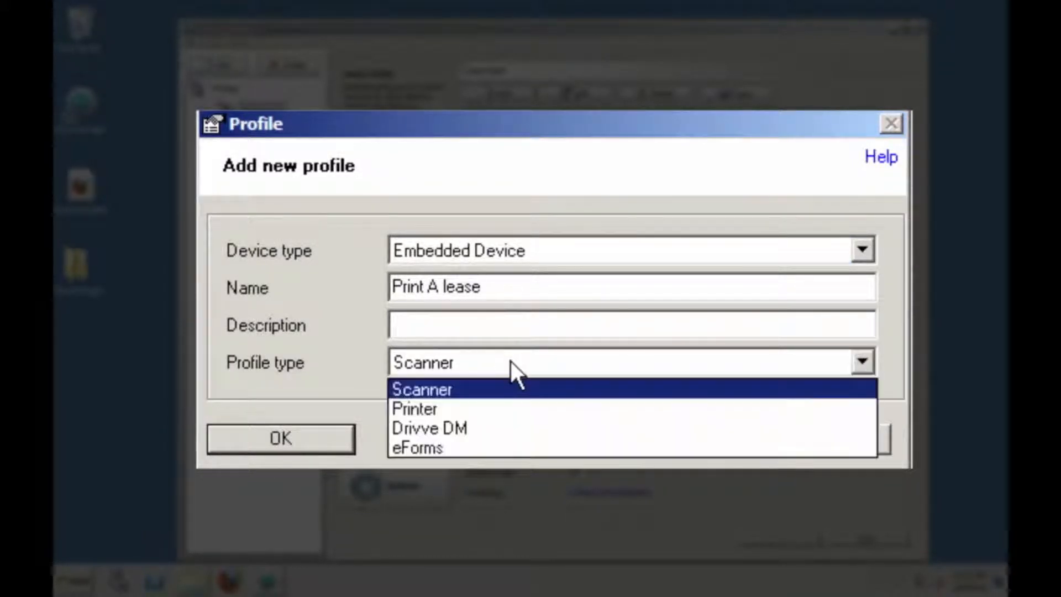
{"action": "left_click", "coordinate": [414, 408]}
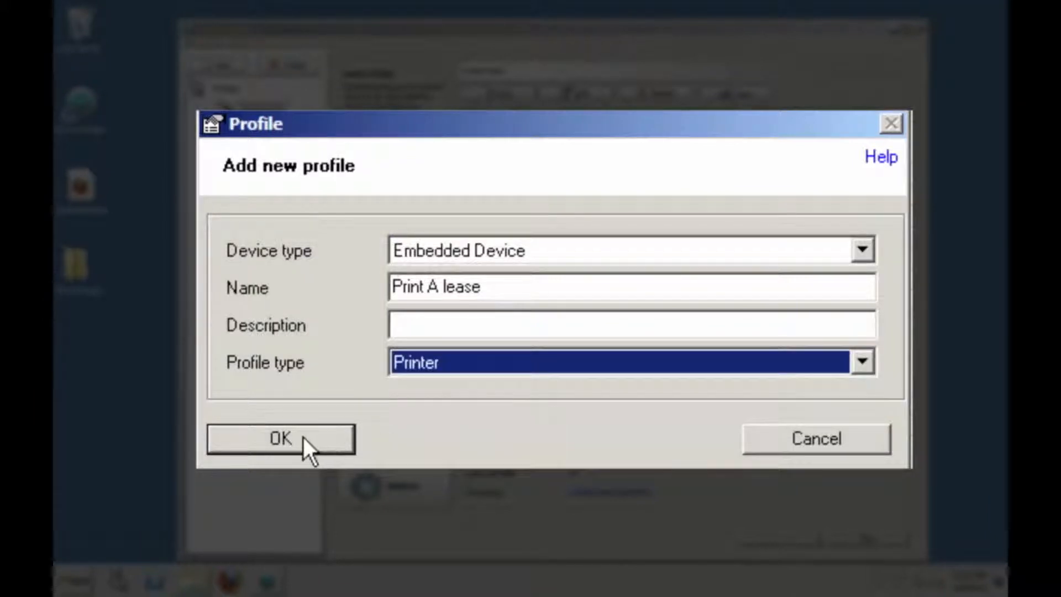
{"action": "left_click", "coordinate": [280, 438]}
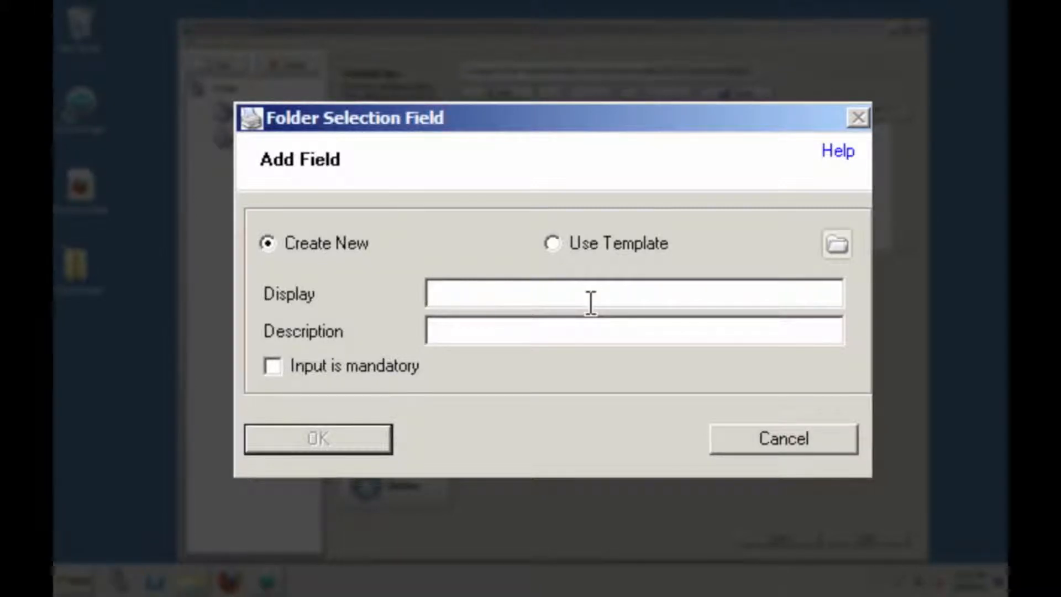
{"action": "type", "text": "Print A lease"}
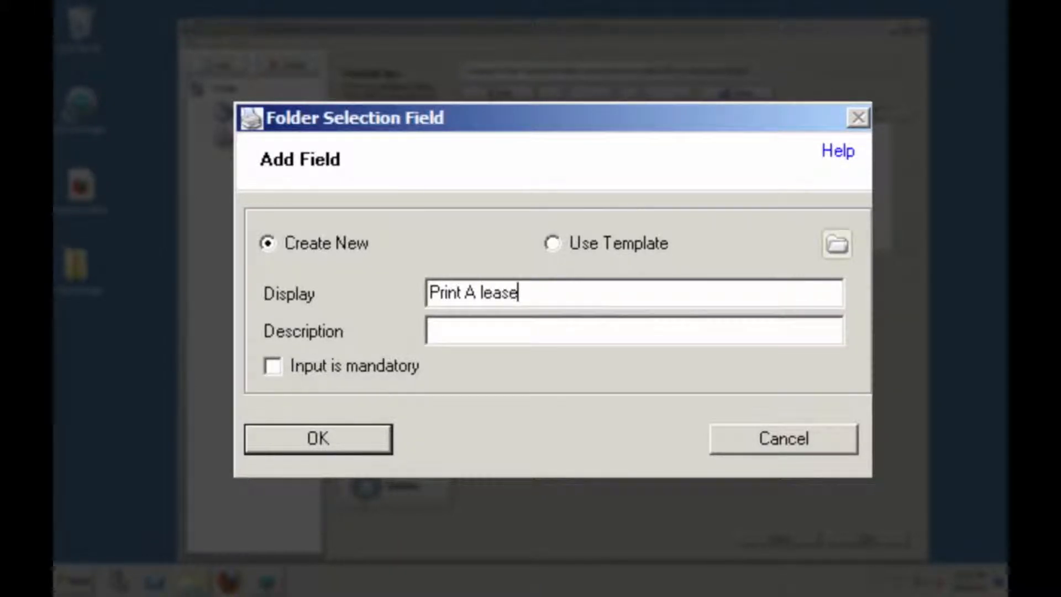
{"action": "left_click", "coordinate": [272, 366]}
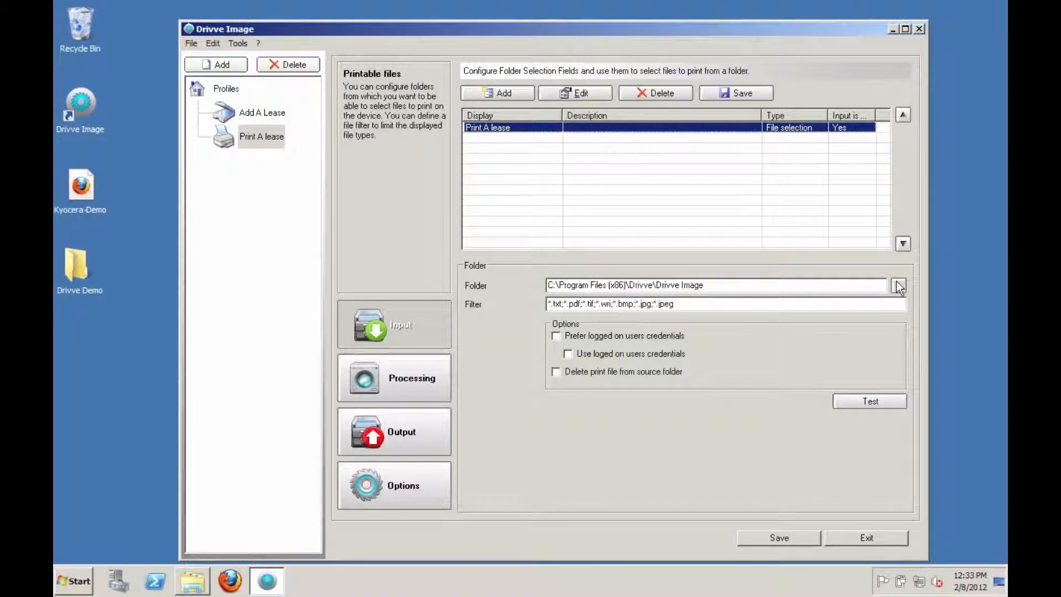
Set the field's source folder to Desktop > Drivve Demo > Lease and save the profile.
{"action": "left_click", "coordinate": [900, 285]}
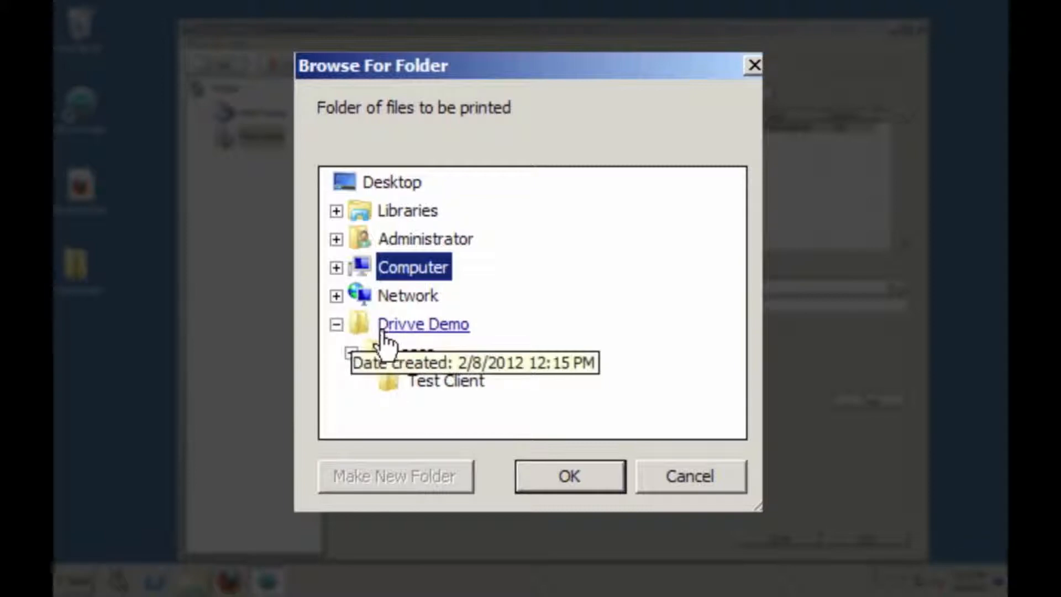
{"action": "left_click", "coordinate": [568, 476]}
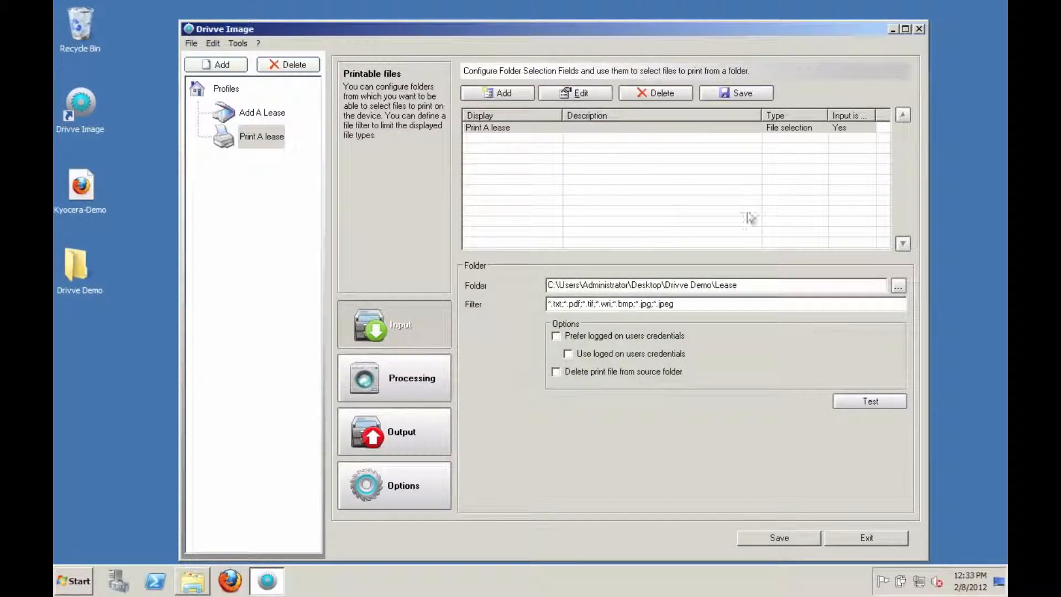
{"action": "left_click", "coordinate": [778, 537]}
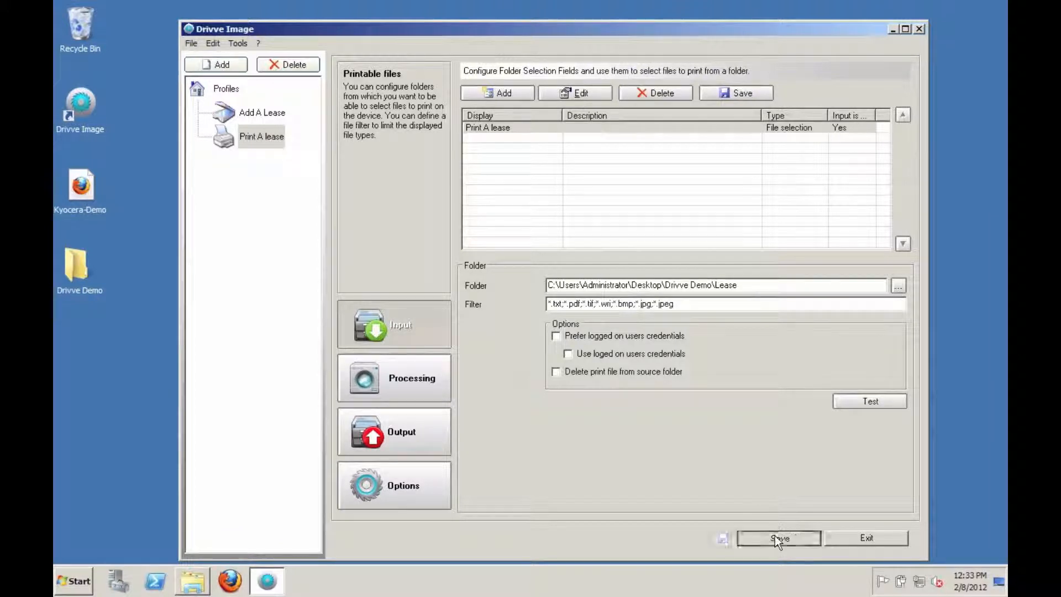
{"action": "left_click", "coordinate": [779, 538]}
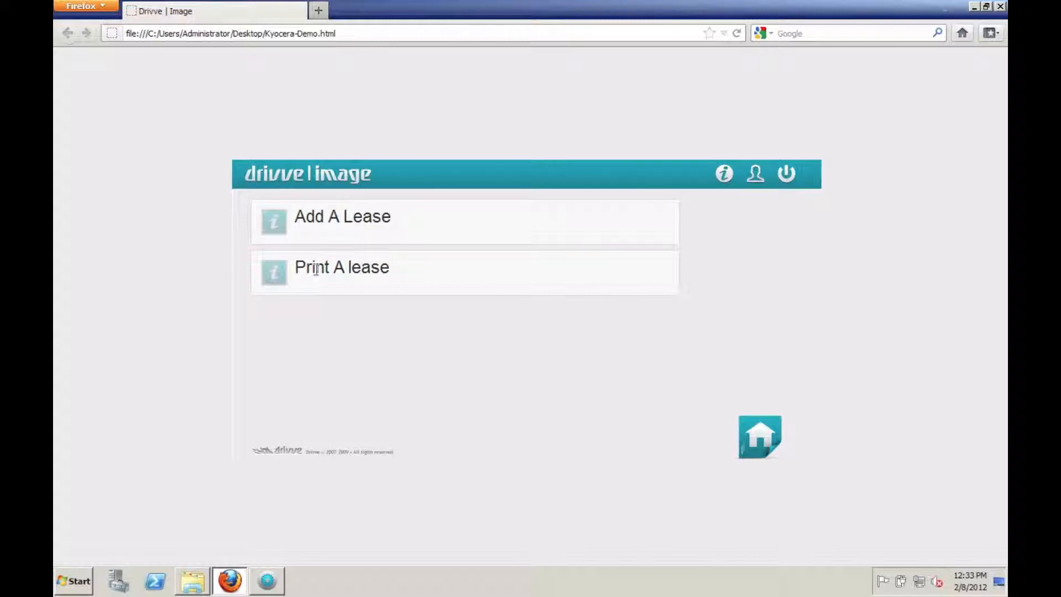
{"action": "left_click", "coordinate": [341, 267]}
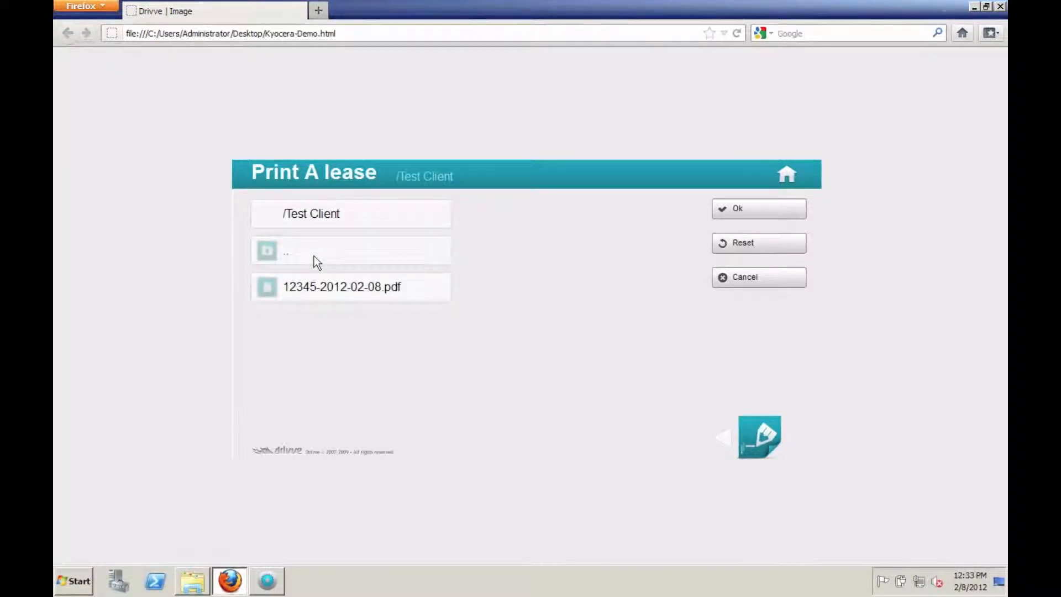
{"action": "left_click", "coordinate": [342, 286]}
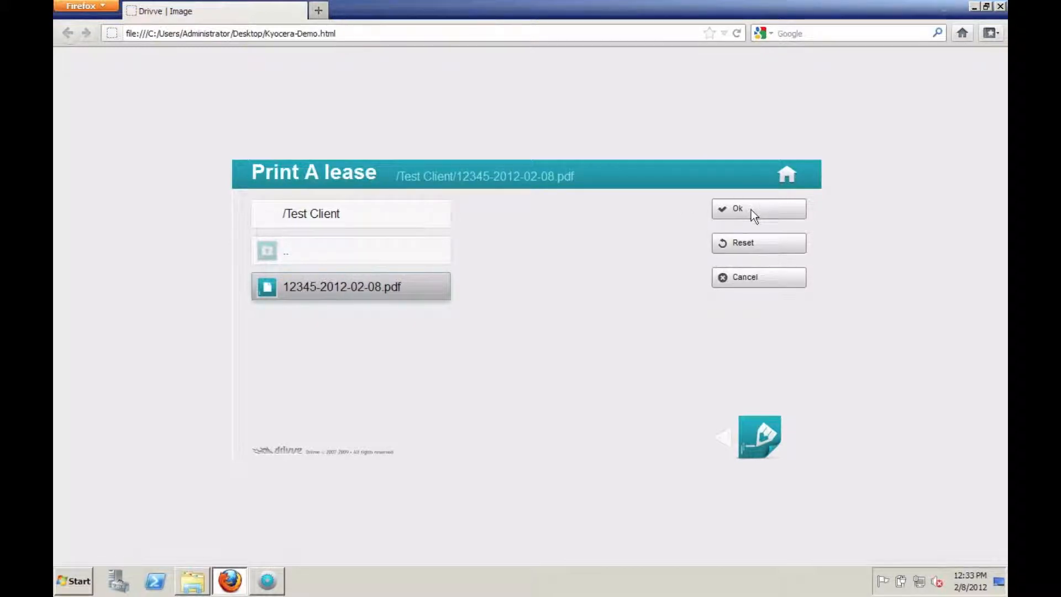
{"action": "left_click", "coordinate": [758, 208]}
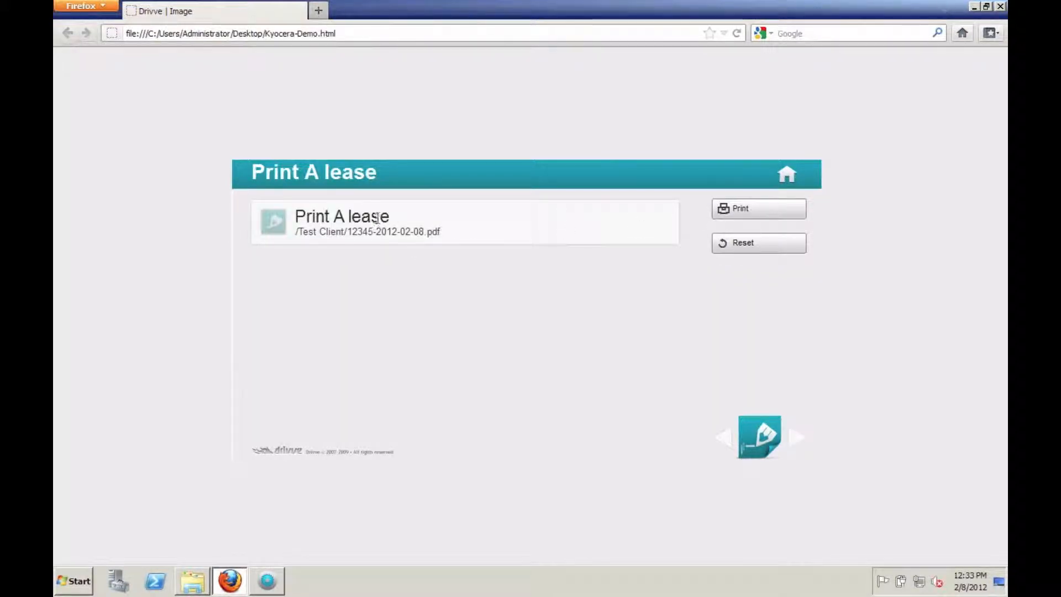
{"action": "left_click", "coordinate": [758, 208]}
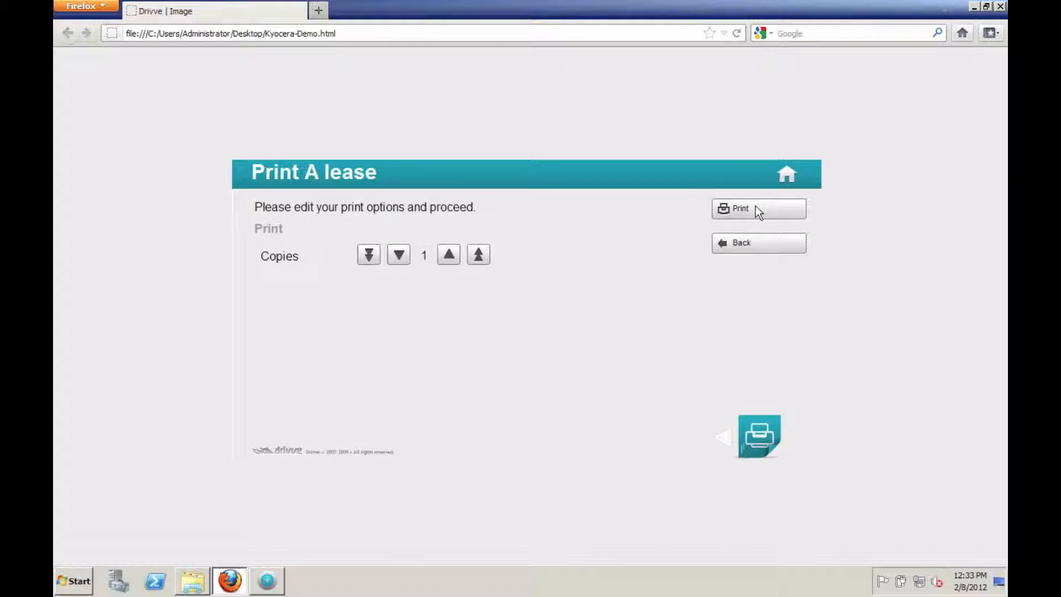